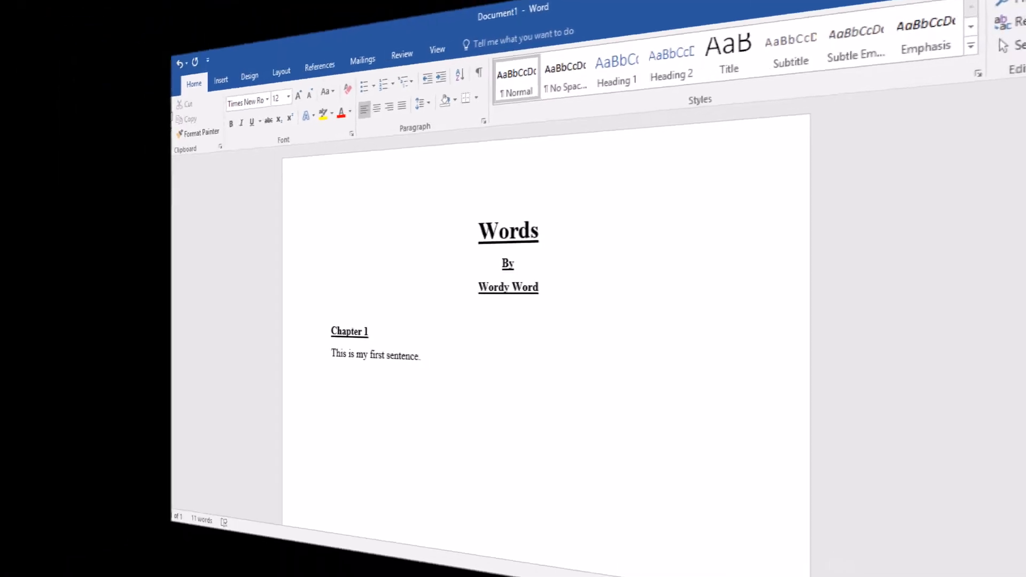
pyautogui.write('Once upon a time a long, long time ago, I wrote this sentence.')
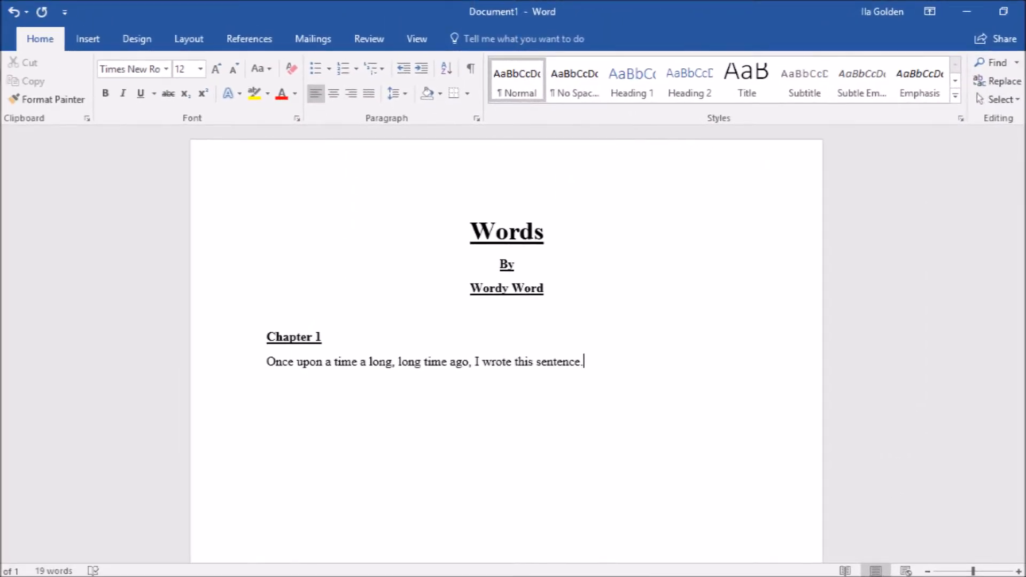